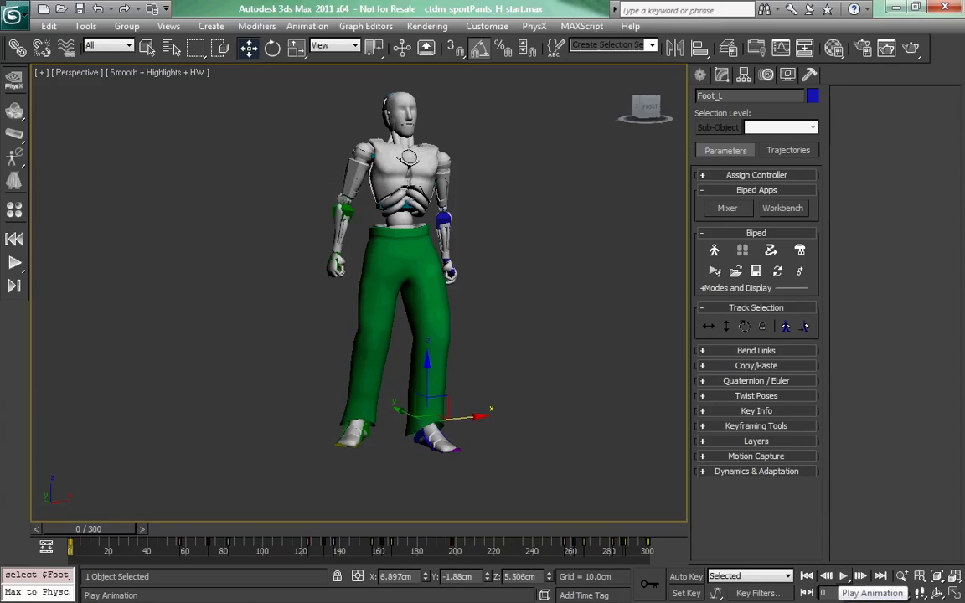
Play the biped's animation in the sport-pants start scene.
{"action": "left_click", "coordinate": [841, 576]}
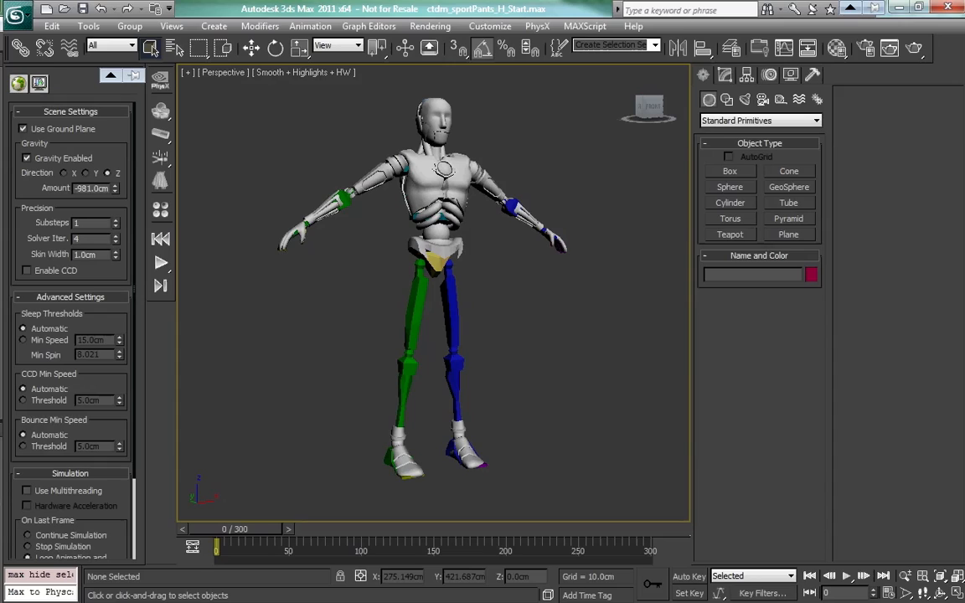
{"action": "mouse_move", "coordinate": [510, 304]}
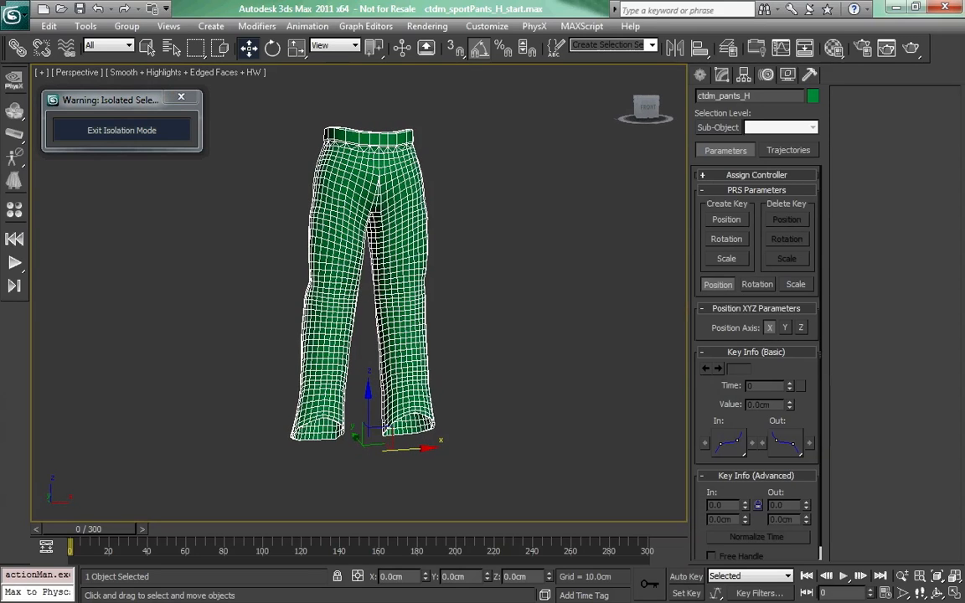
Bring up the PhysX plug-in's APEX Clothing commands for the isolated pants.
{"action": "left_click", "coordinate": [535, 26]}
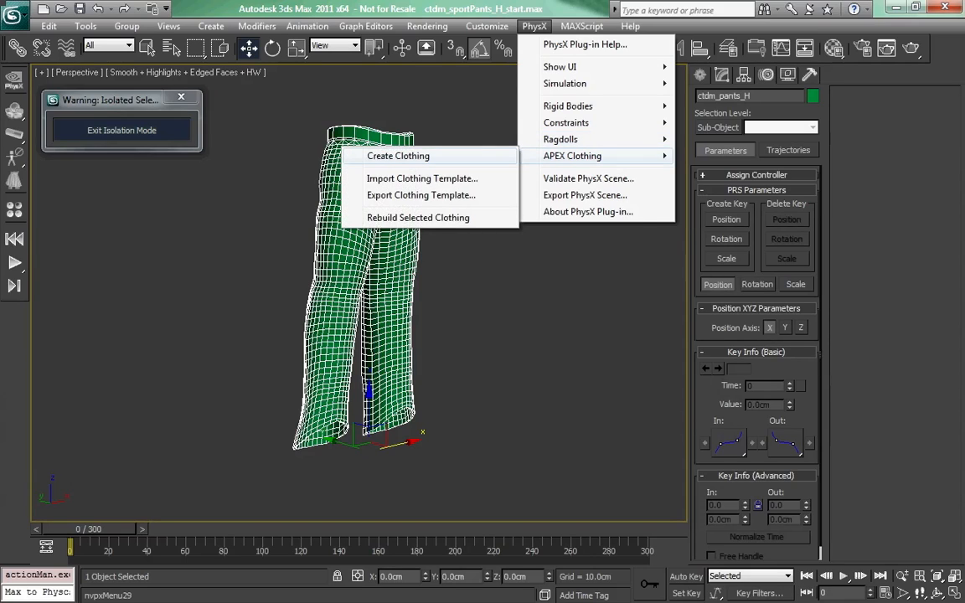
Create APEX Clothing on the pants, adding the modifier above Skin.
{"action": "left_click", "coordinate": [398, 156]}
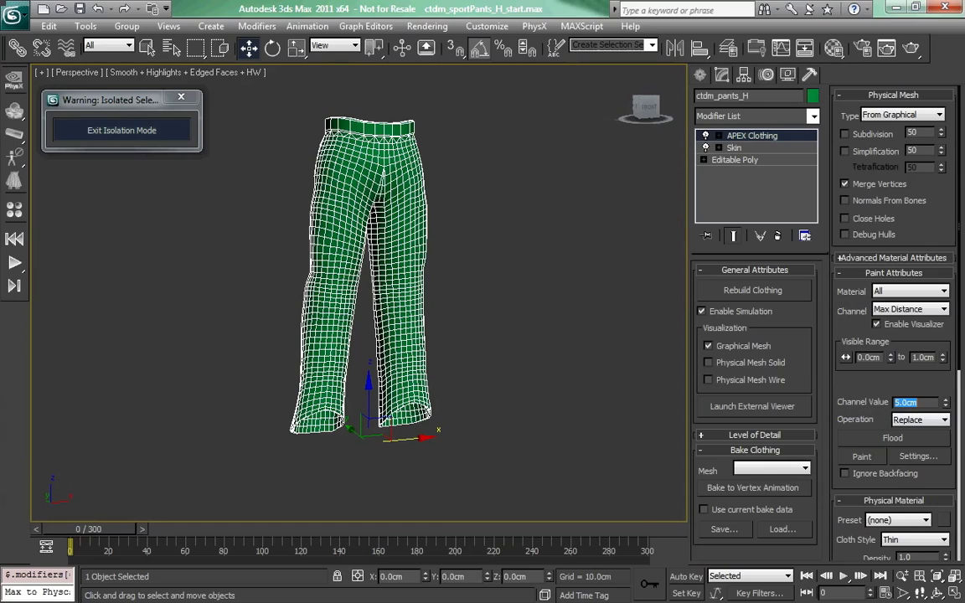
Start painting Max Distance onto the pants at a 0.5cm channel value.
{"action": "left_click", "coordinate": [860, 456]}
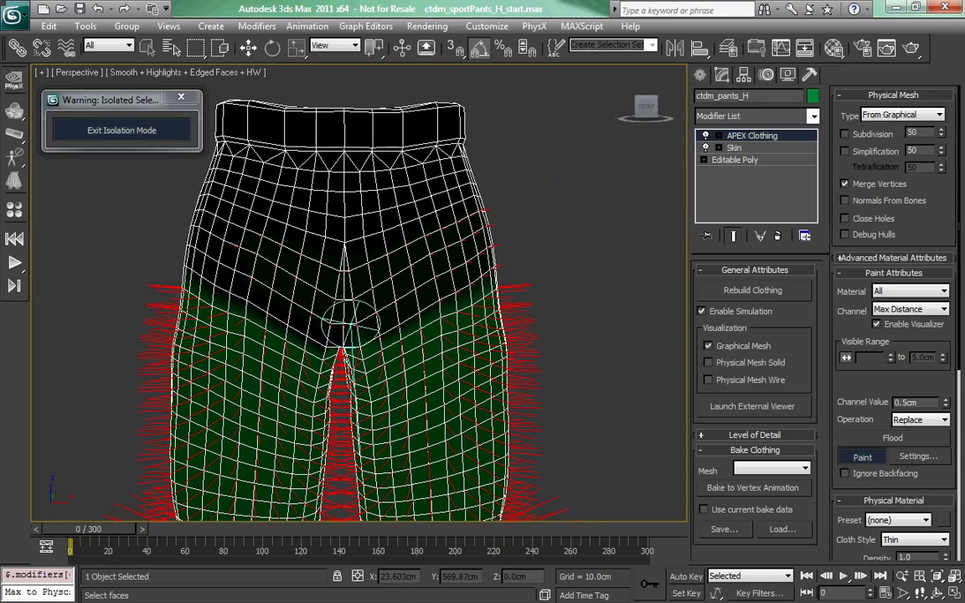
Brush max-distance paint along both pant legs down to the hems.
{"action": "left_click_drag", "start_coordinate": [352, 326], "coordinate": [205, 251]}
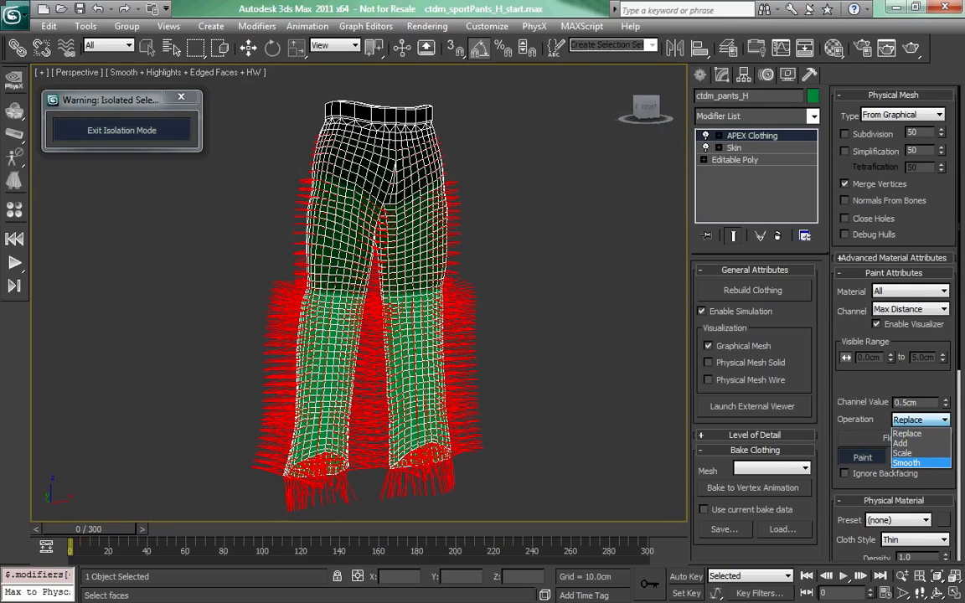
Switch the paint operation to Smooth to blend the max-distance values.
{"action": "left_click", "coordinate": [906, 462]}
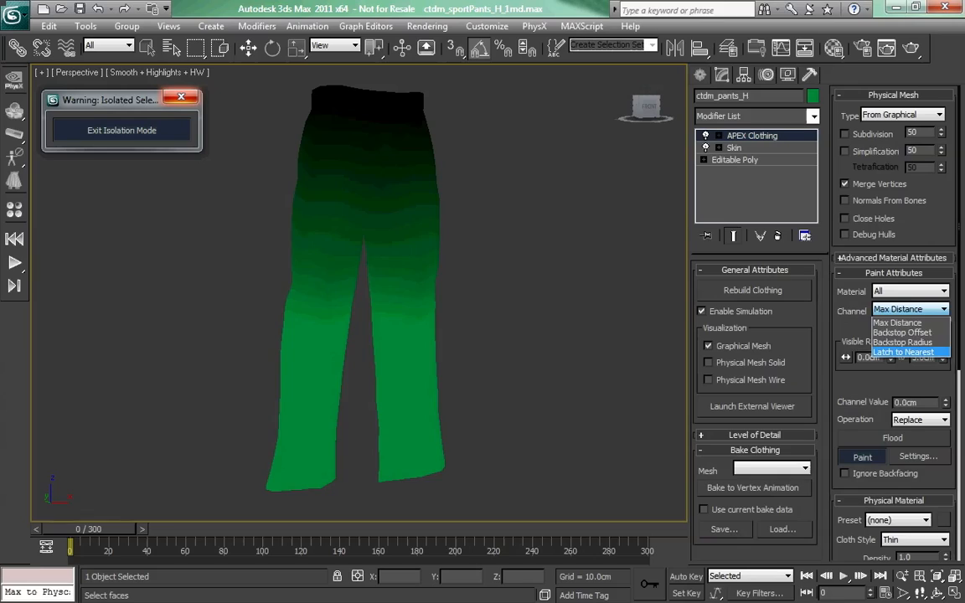
Set the APEX Clothing paint channel to Latch to Nearest.
{"action": "left_click", "coordinate": [903, 351]}
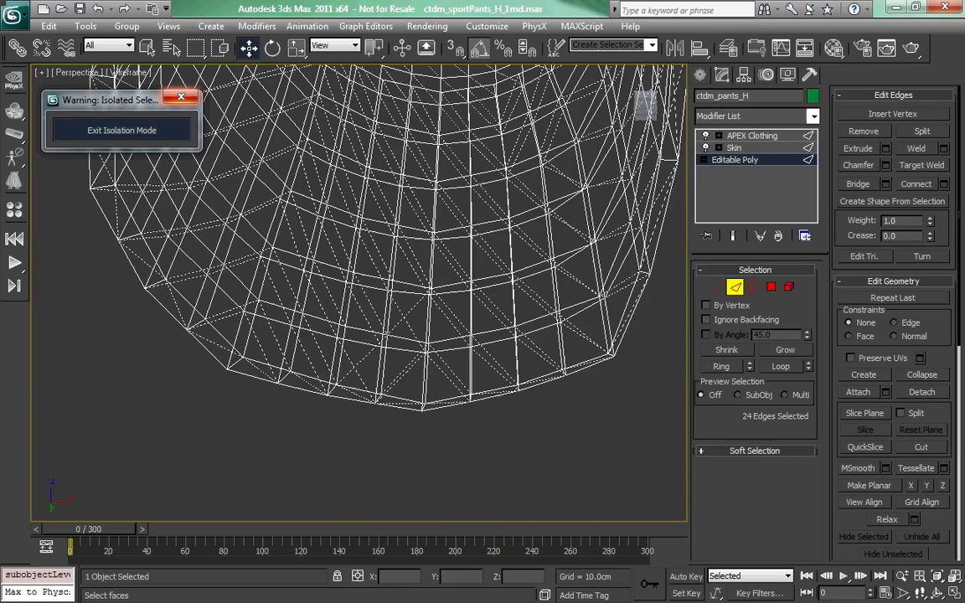
Show the Display panel properties for the pants object.
{"action": "left_click", "coordinate": [921, 256]}
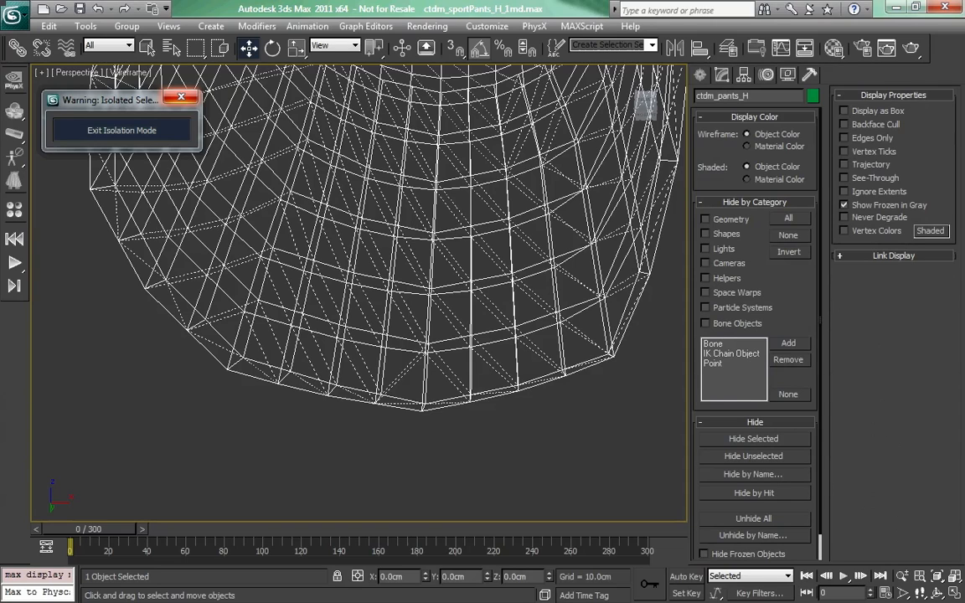
{"action": "left_click", "coordinate": [844, 124]}
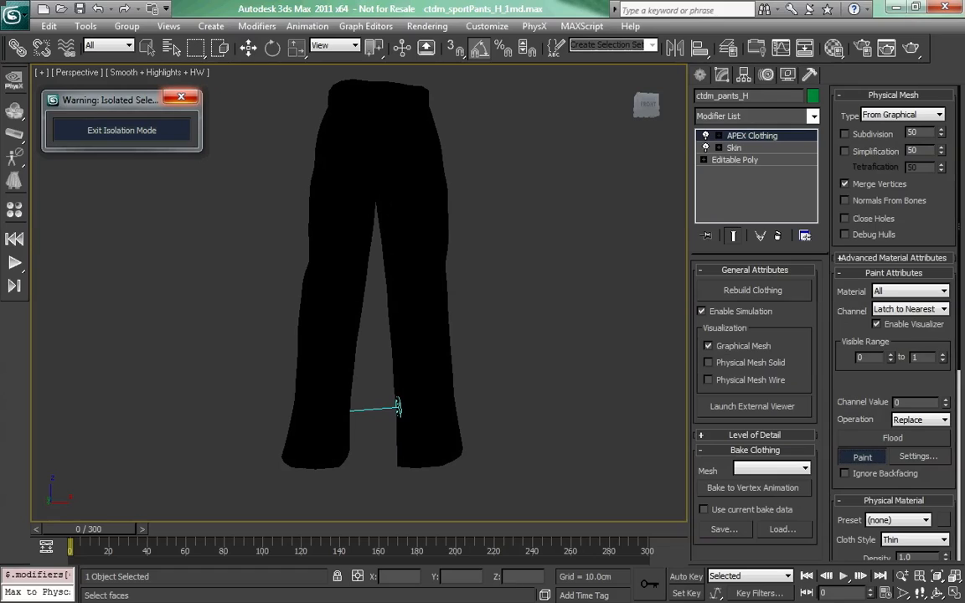
Paint Latch to Nearest values onto the pants in the APEX Clothing modifier.
{"action": "left_click", "coordinate": [844, 472]}
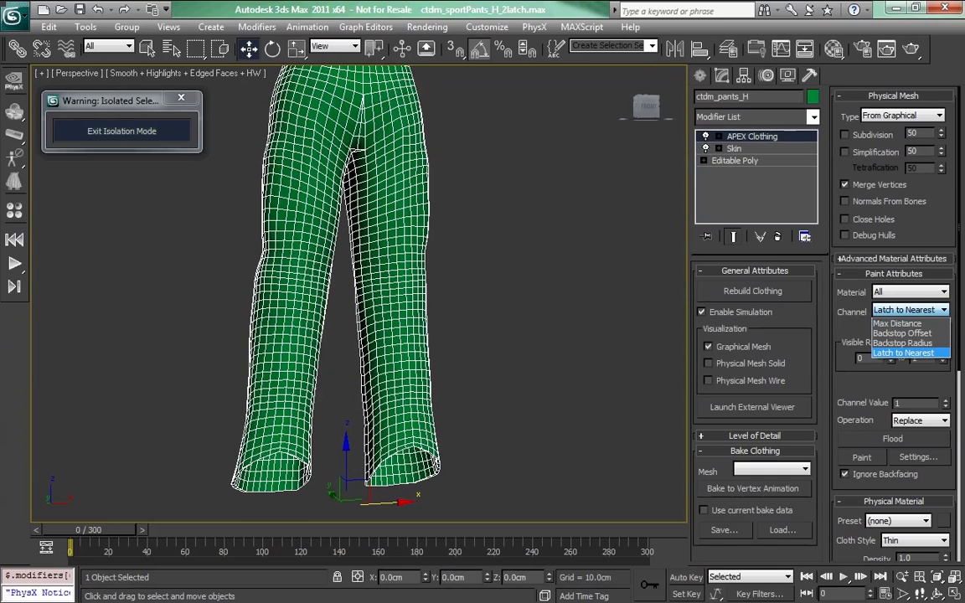
Switch the paint channel to Backstop Offset and enable its visualizer.
{"action": "left_click", "coordinate": [902, 334]}
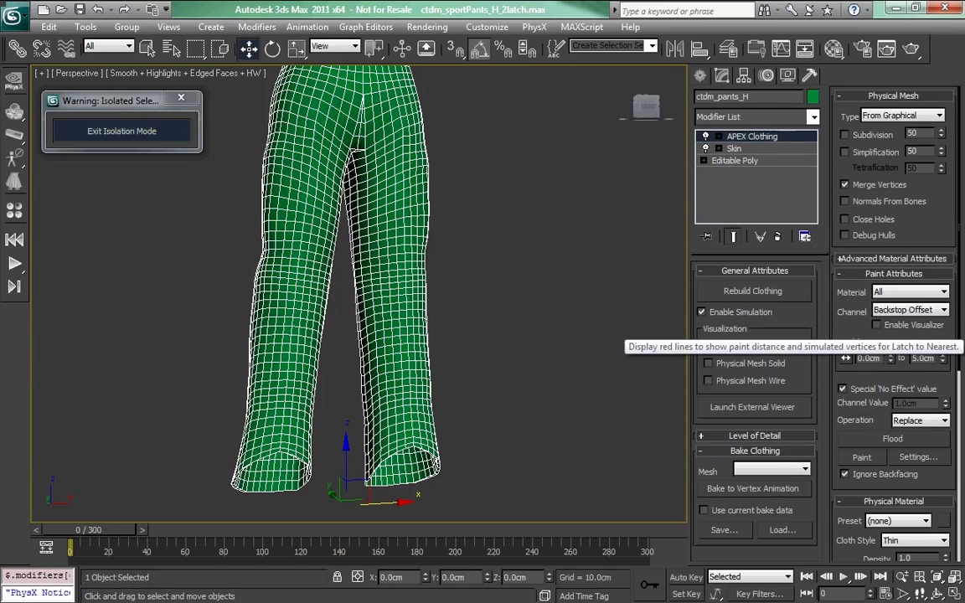
{"action": "left_click", "coordinate": [878, 325]}
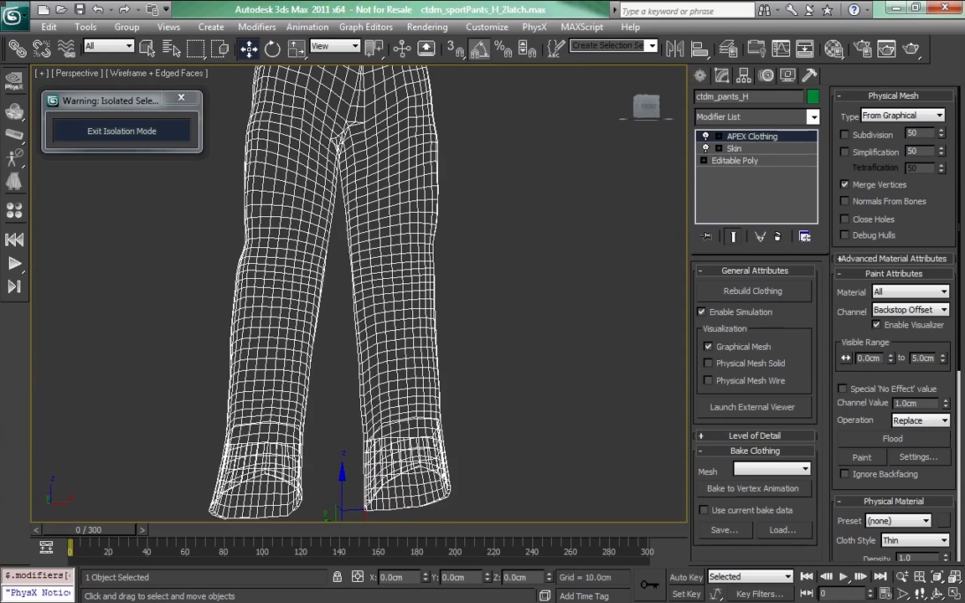
Brush backstop offset values in a strip along the inner leg of the pants.
{"action": "left_click", "coordinate": [861, 457]}
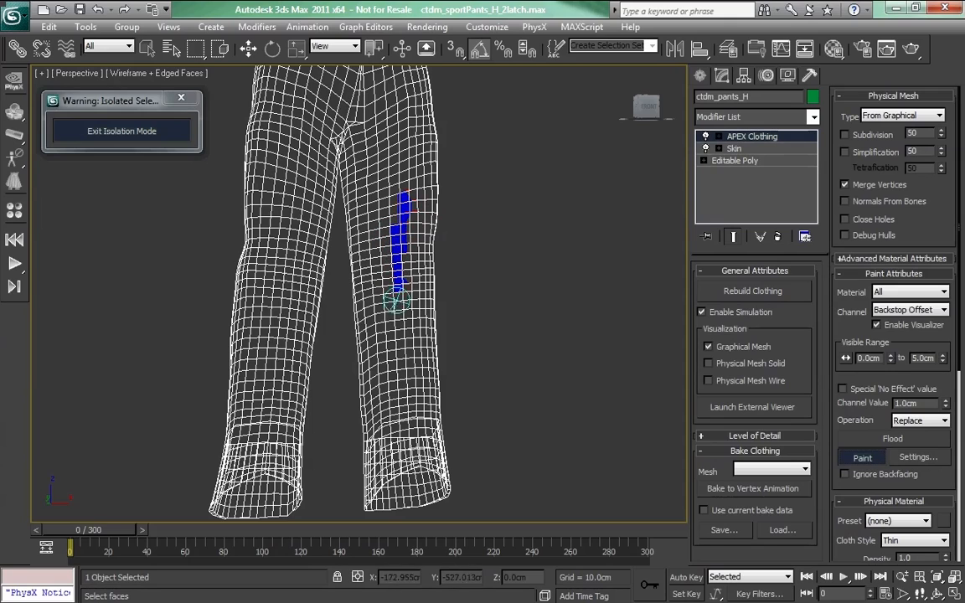
{"action": "left_click_drag", "start_coordinate": [402, 293], "coordinate": [410, 193]}
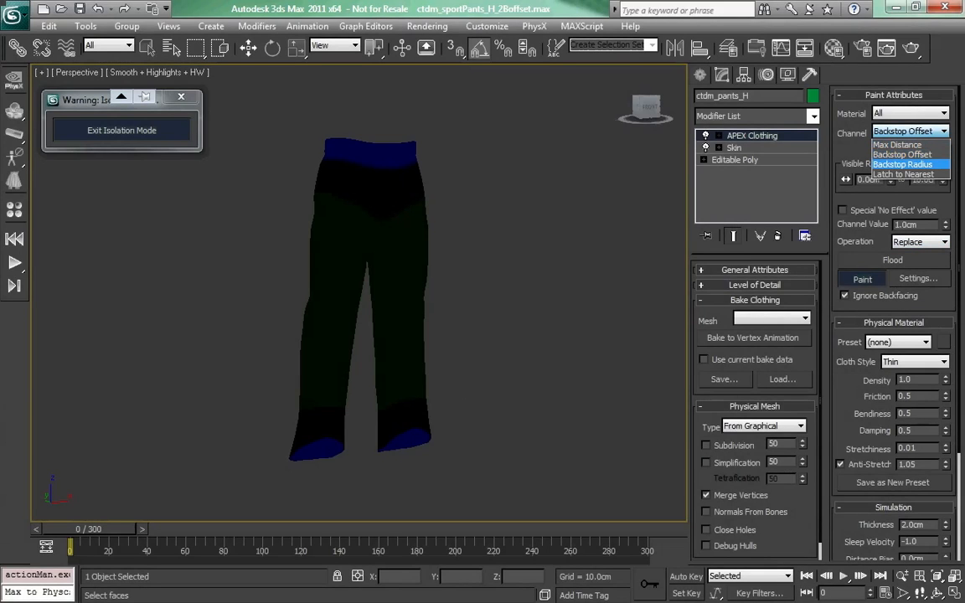
Switch the paint channel to Backstop Radius with a visible range of 0 to 50 cm.
{"action": "left_click", "coordinate": [901, 164]}
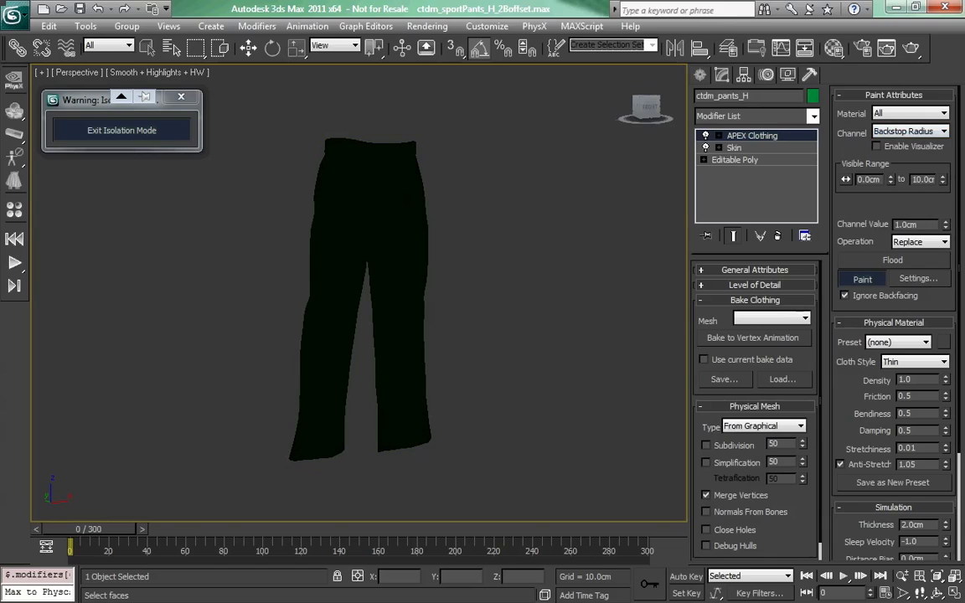
{"action": "mouse_move", "coordinate": [909, 132]}
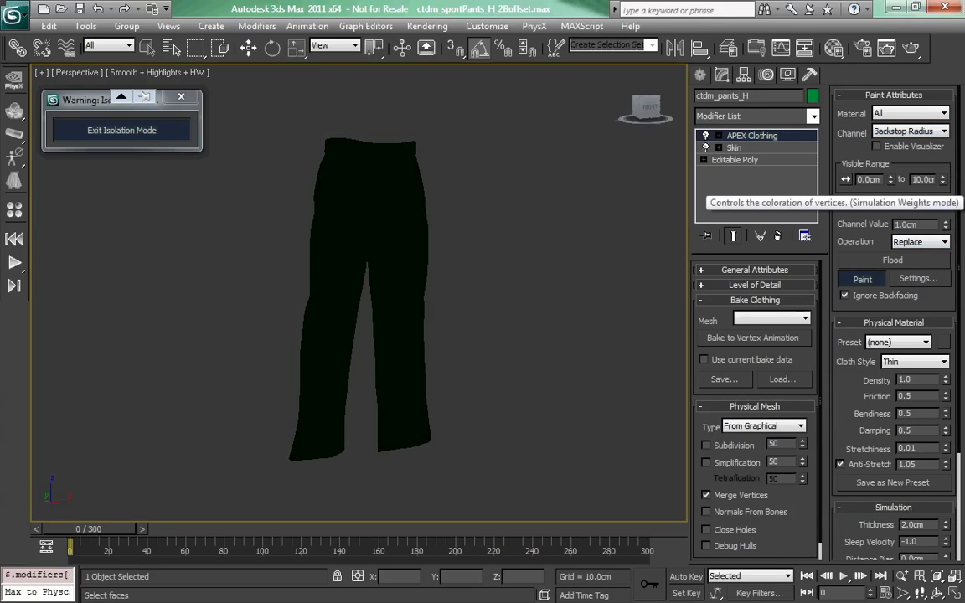
{"action": "left_click", "coordinate": [921, 179]}
{"action": "type", "text": "50"}
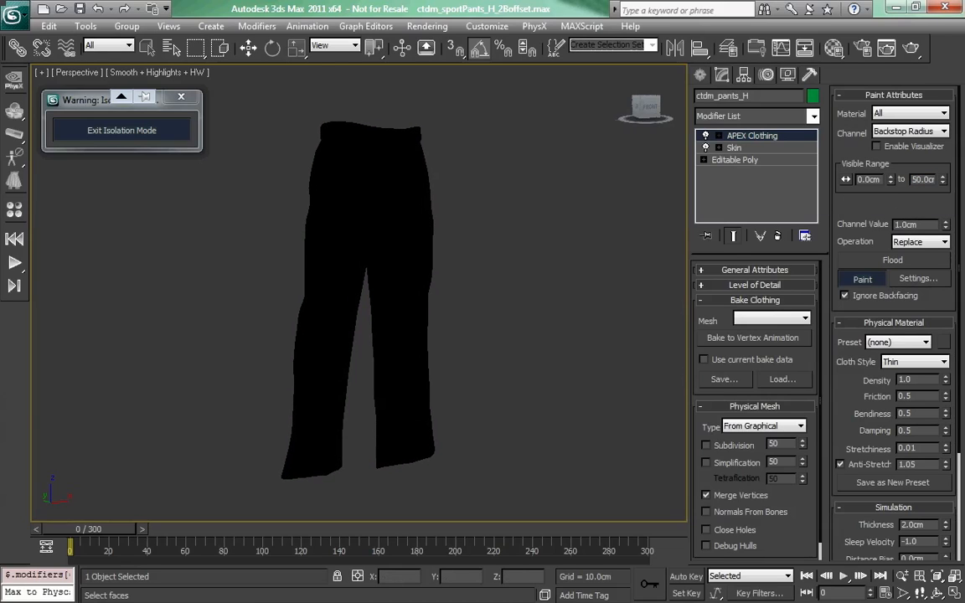
{"action": "left_click", "coordinate": [877, 145]}
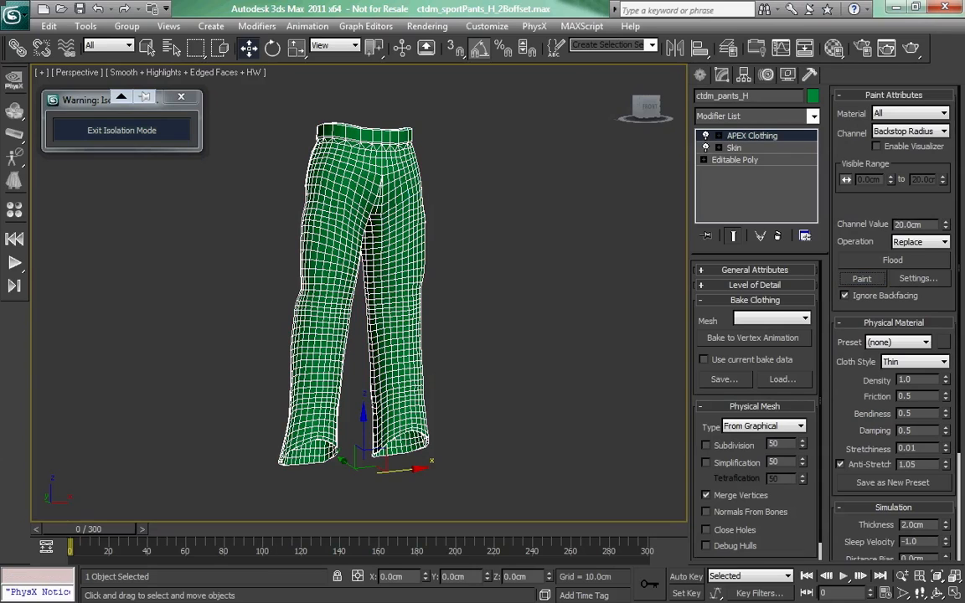
Finish the Backstop Radius setup at 20 cm and turn off Paint.
{"action": "left_click", "coordinate": [121, 130]}
{"action": "type", "text": "0.7"}
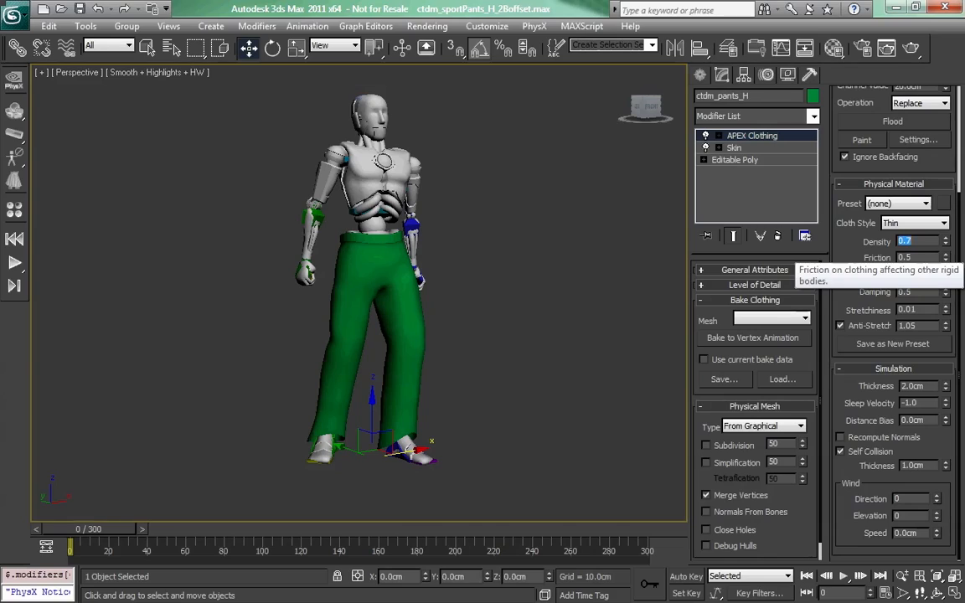
Set the cloth material friction to 0.1.
{"action": "left_click", "coordinate": [904, 257]}
{"action": "type", "text": "0.1"}
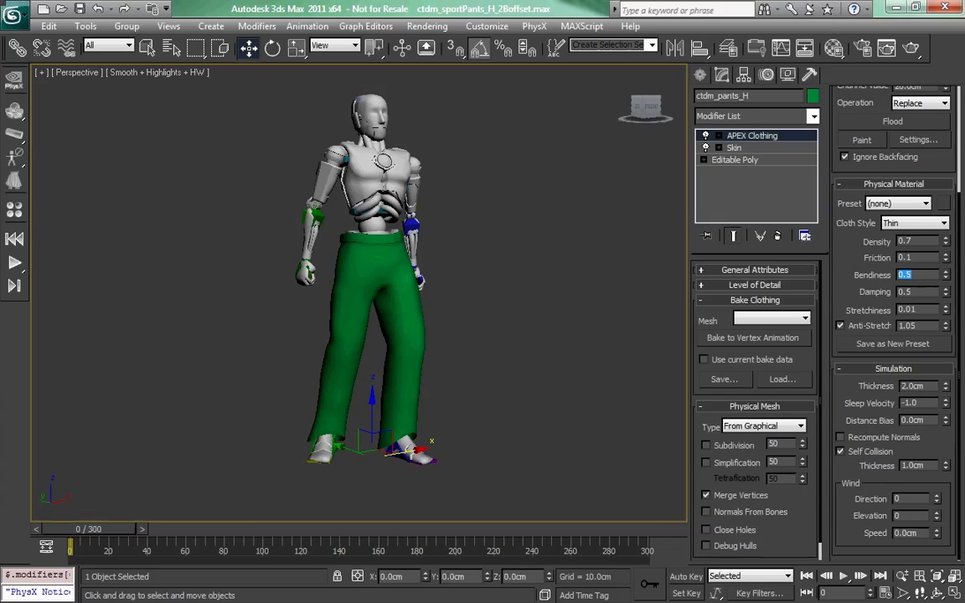
{"action": "mouse_move", "coordinate": [904, 274]}
{"action": "type", "text": "0.1"}
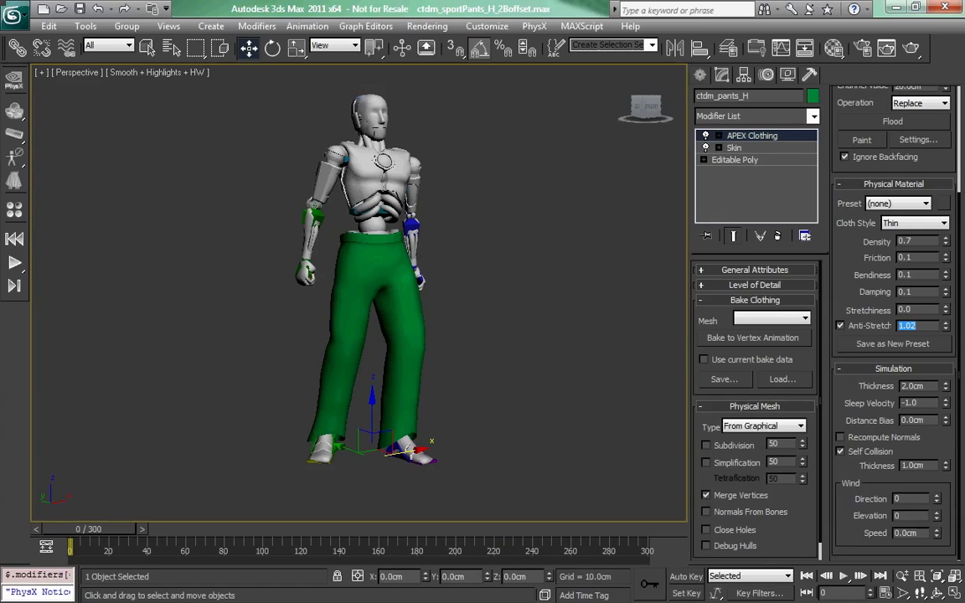
{"action": "mouse_move", "coordinate": [891, 343]}
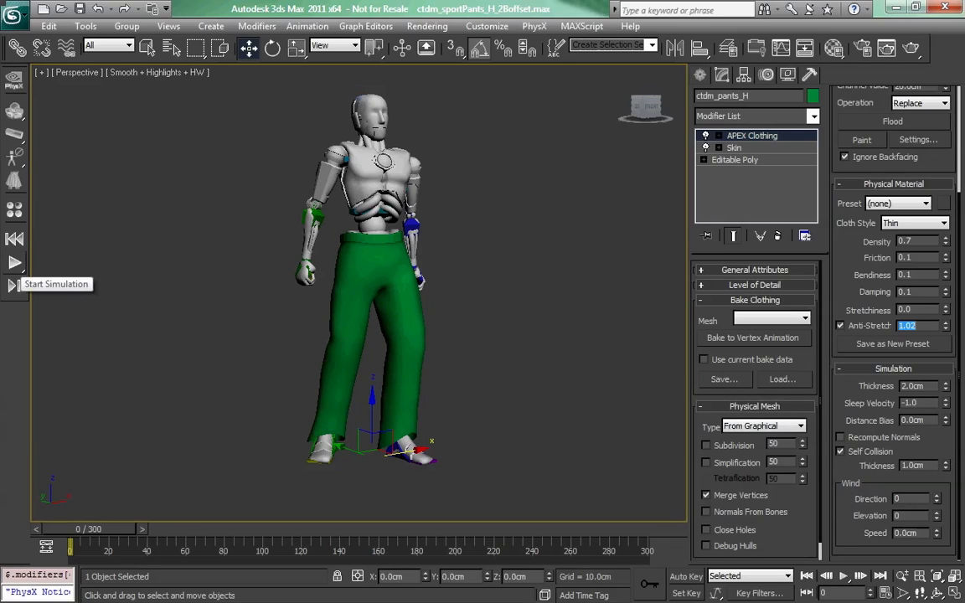
Run the PhysX cloth simulation and scrub the timeline to watch the pants sway.
{"action": "left_click", "coordinate": [14, 262]}
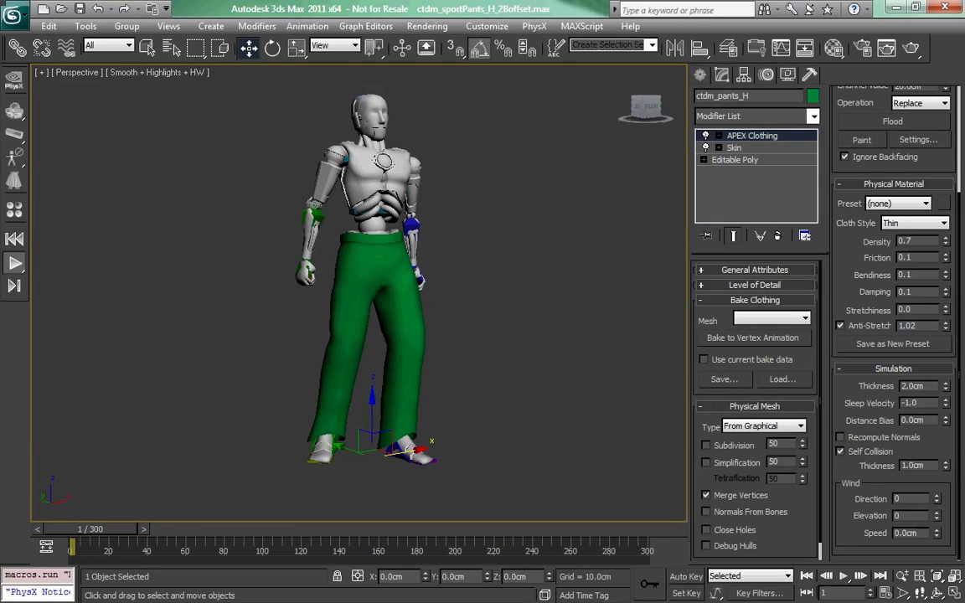
{"action": "left_click", "coordinate": [15, 263]}
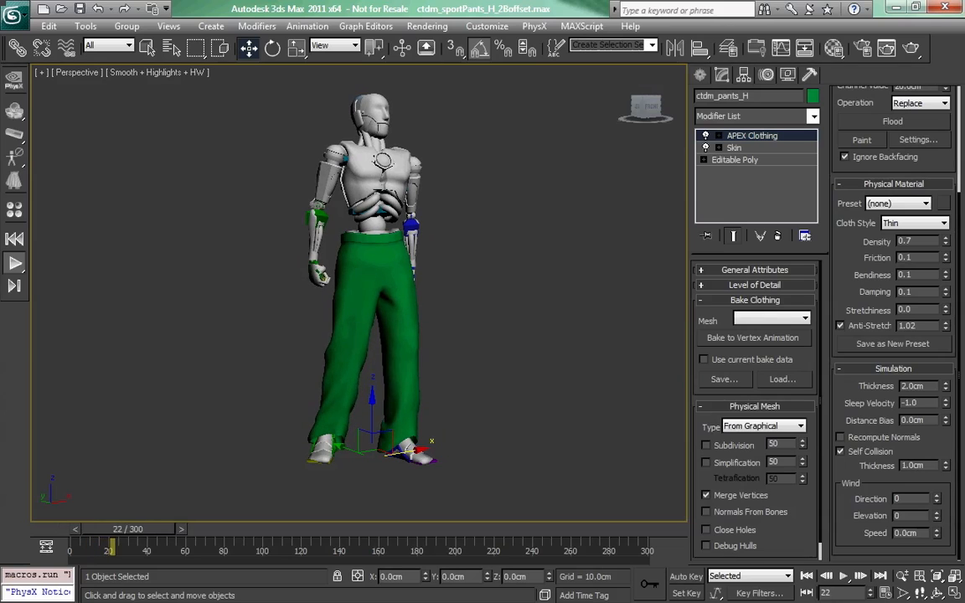
{"action": "left_click_drag", "start_coordinate": [111, 550], "coordinate": [180, 550]}
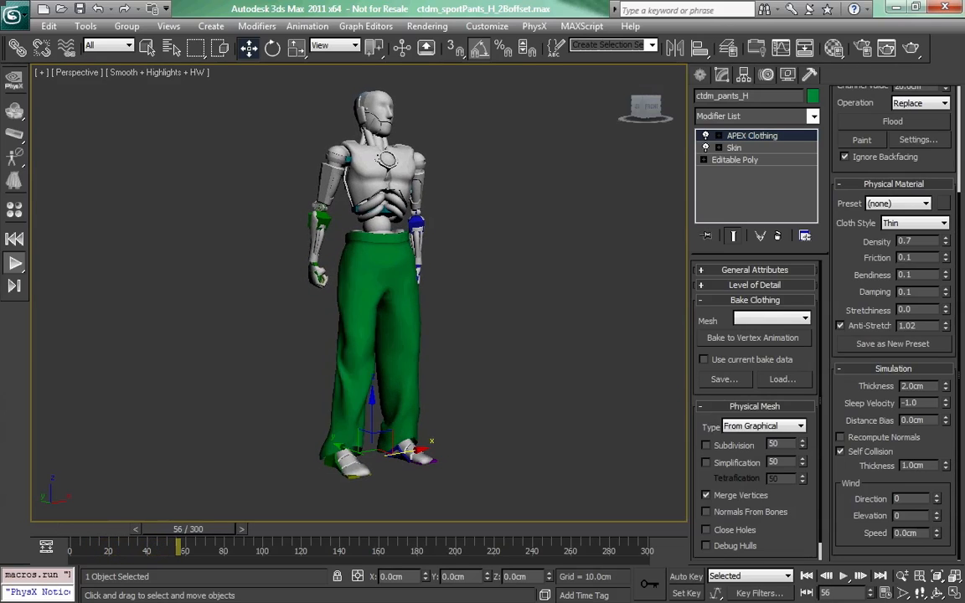
{"action": "left_click_drag", "start_coordinate": [178, 550], "coordinate": [223, 550]}
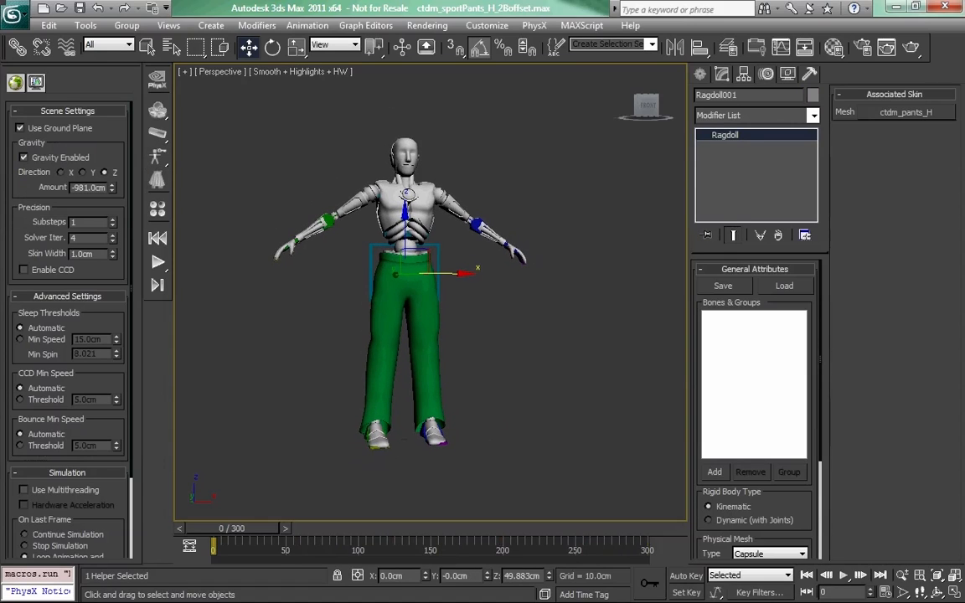
Raise the Ragdoll helper above the character and add the Foot_L and Foot_R bones.
{"action": "left_click_drag", "start_coordinate": [407, 268], "coordinate": [407, 101]}
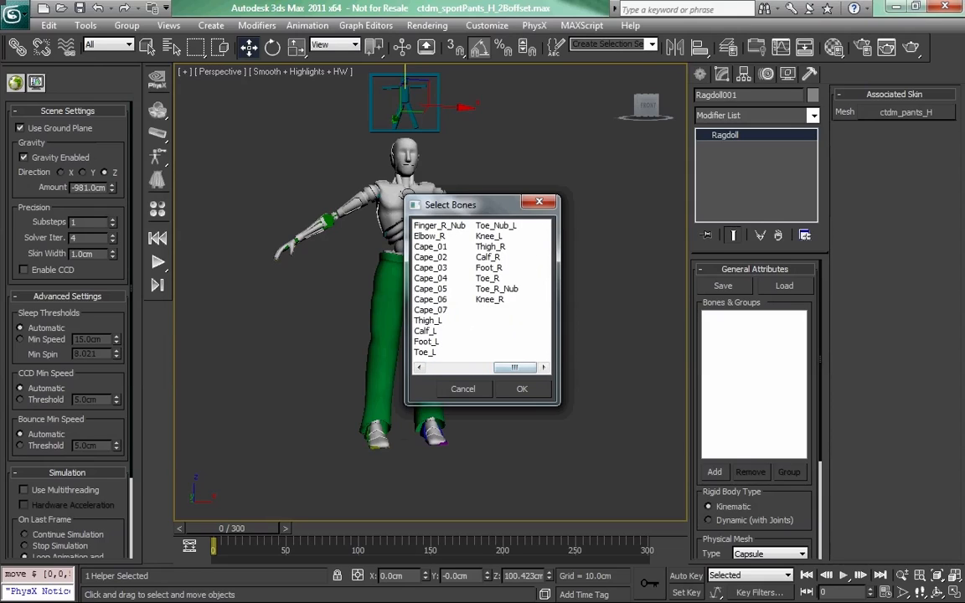
{"action": "left_click", "coordinate": [489, 267]}
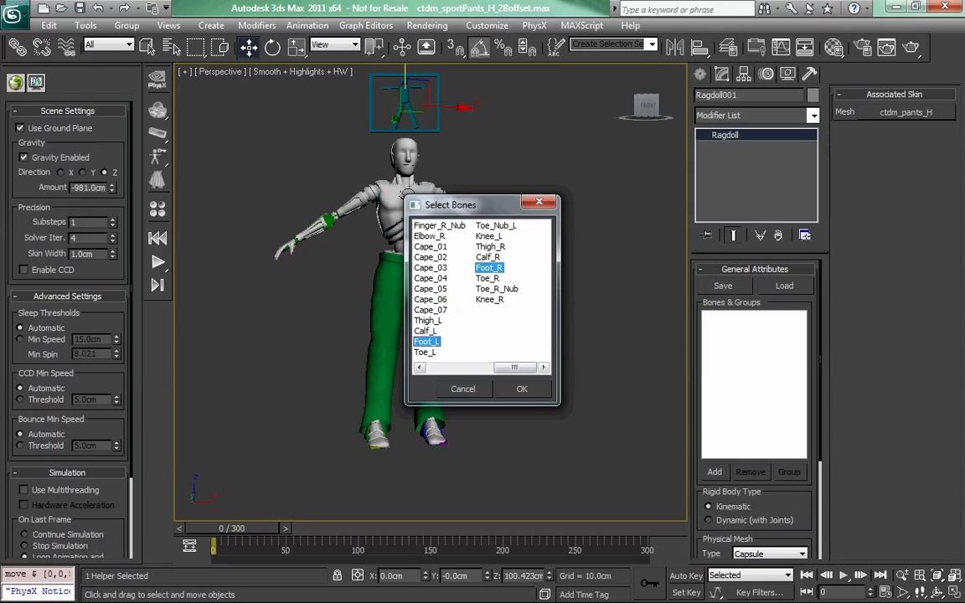
{"action": "left_click", "coordinate": [521, 388]}
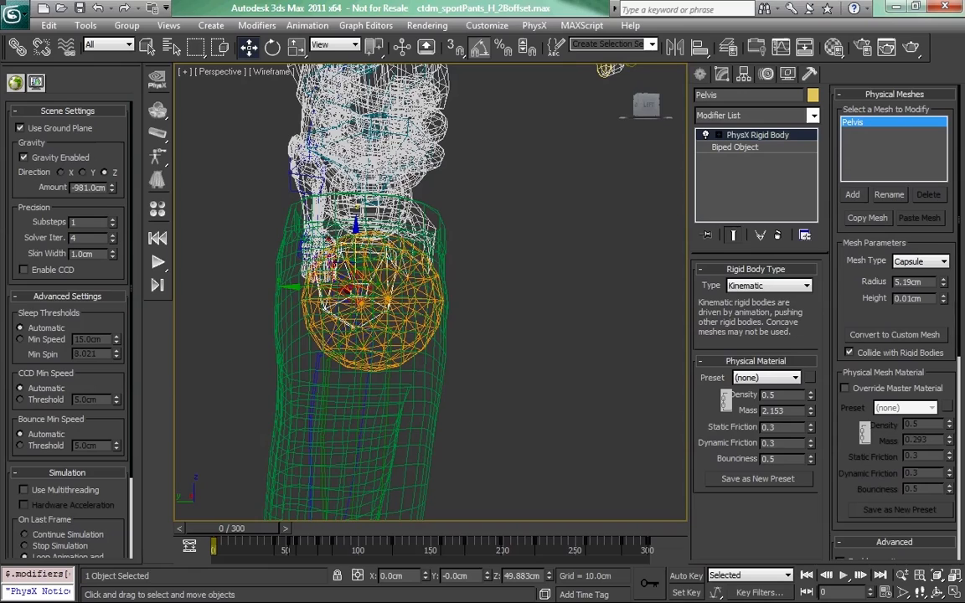
Inspect the Pelvis rigid body's kinematic capsule sub-object, radius 5.19 cm.
{"action": "left_click", "coordinate": [706, 134]}
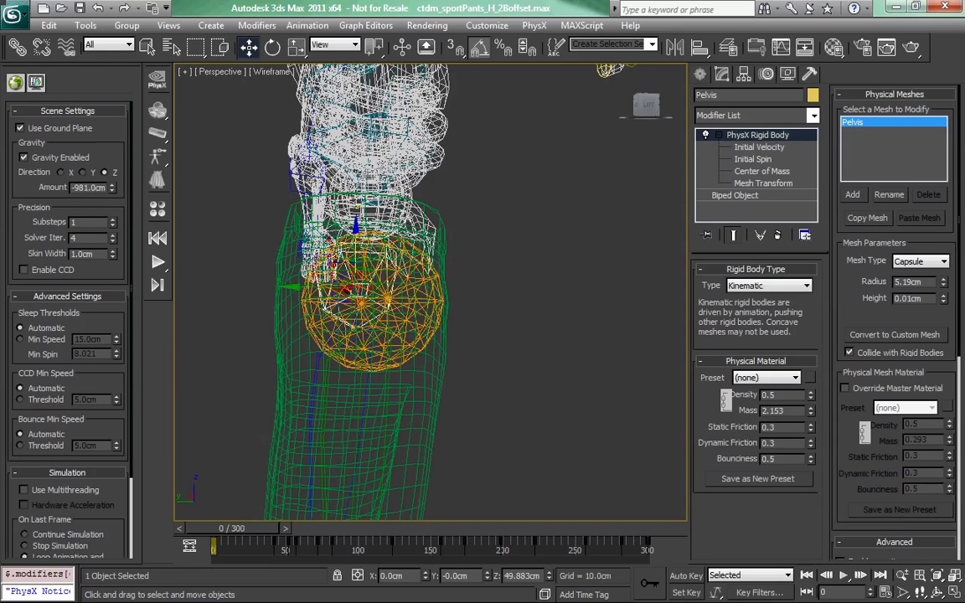
{"action": "left_click", "coordinate": [763, 182]}
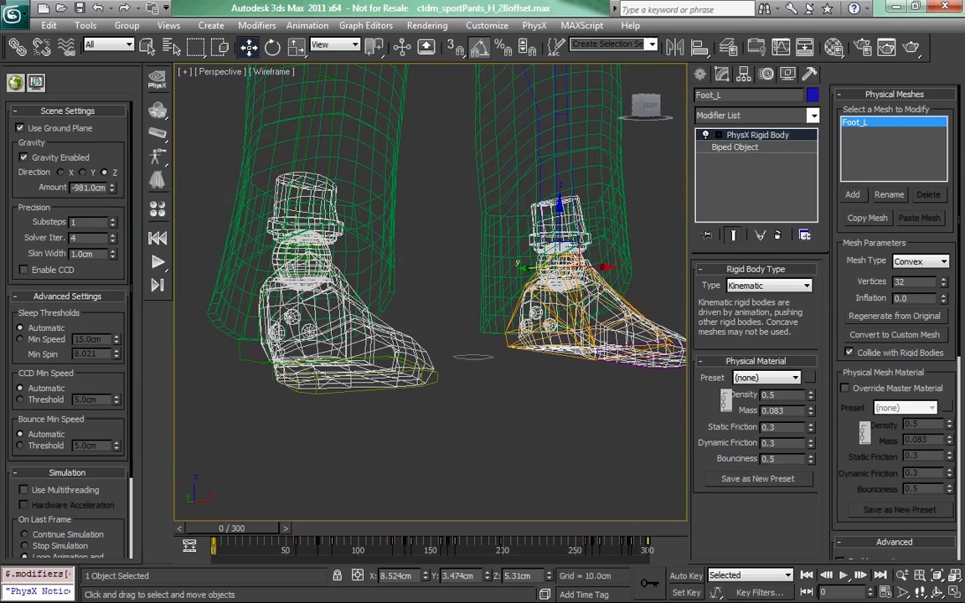
Give Foot_L a capsule rigid body and rotate the capsule to lie along the foot.
{"action": "left_click", "coordinate": [945, 261]}
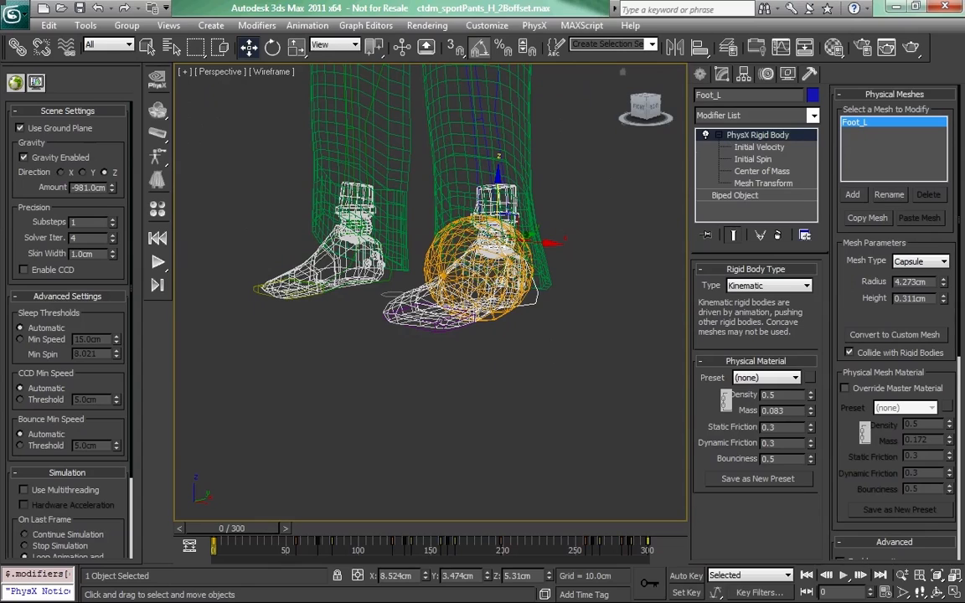
{"action": "left_click", "coordinate": [762, 182]}
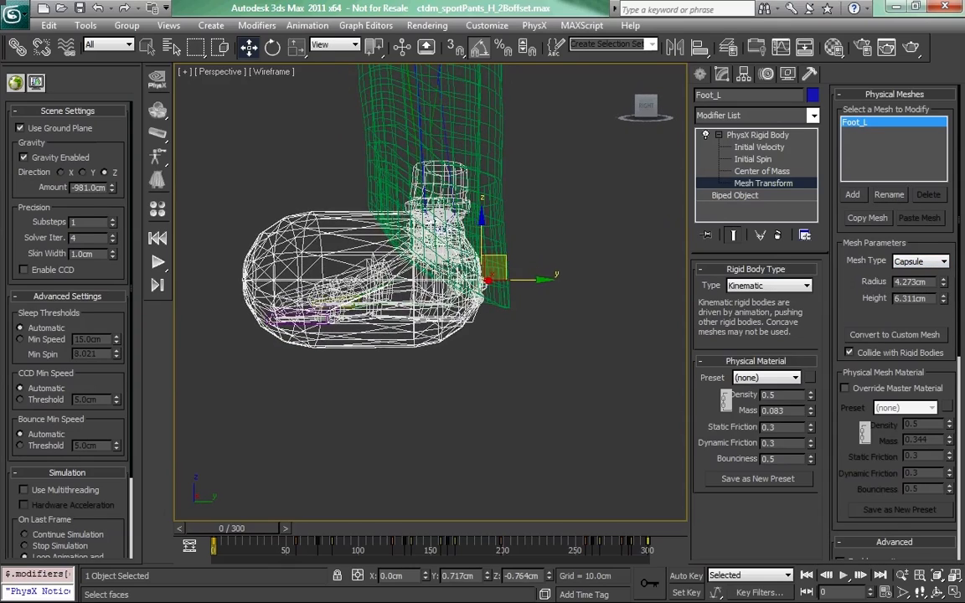
{"action": "left_click_drag", "start_coordinate": [485, 276], "coordinate": [519, 268]}
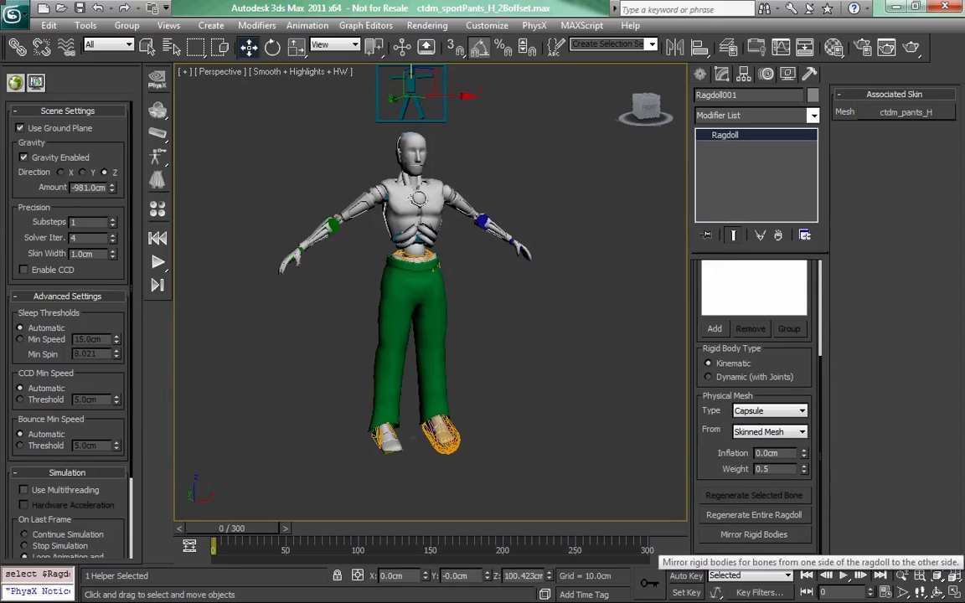
Mirror Foot_L's capsule rigid body onto Foot_R using the _L filter, replacing the existing one.
{"action": "left_click", "coordinate": [753, 534]}
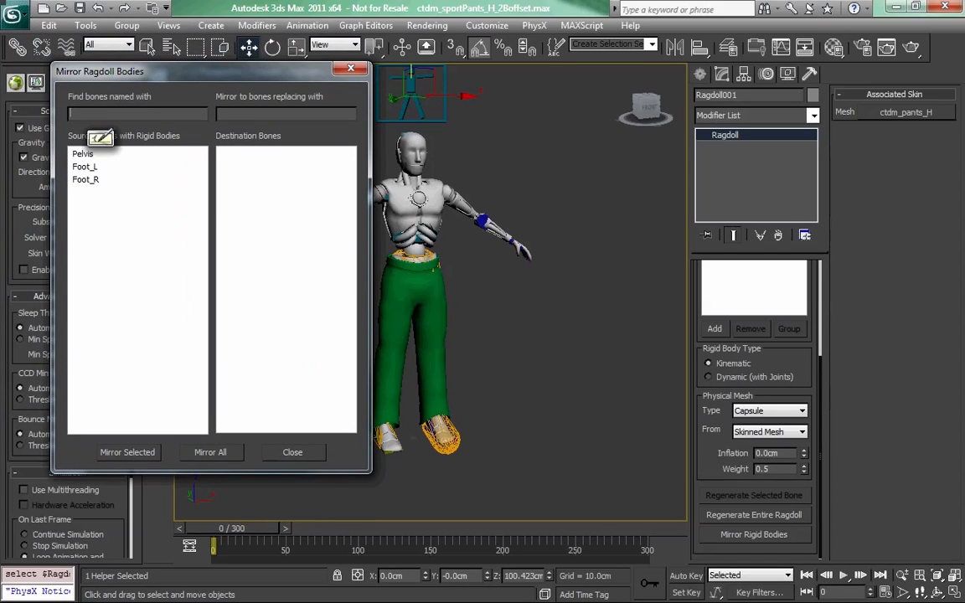
{"action": "type", "text": "_L"}
{"action": "left_click", "coordinate": [286, 113]}
{"action": "type", "text": "_"}
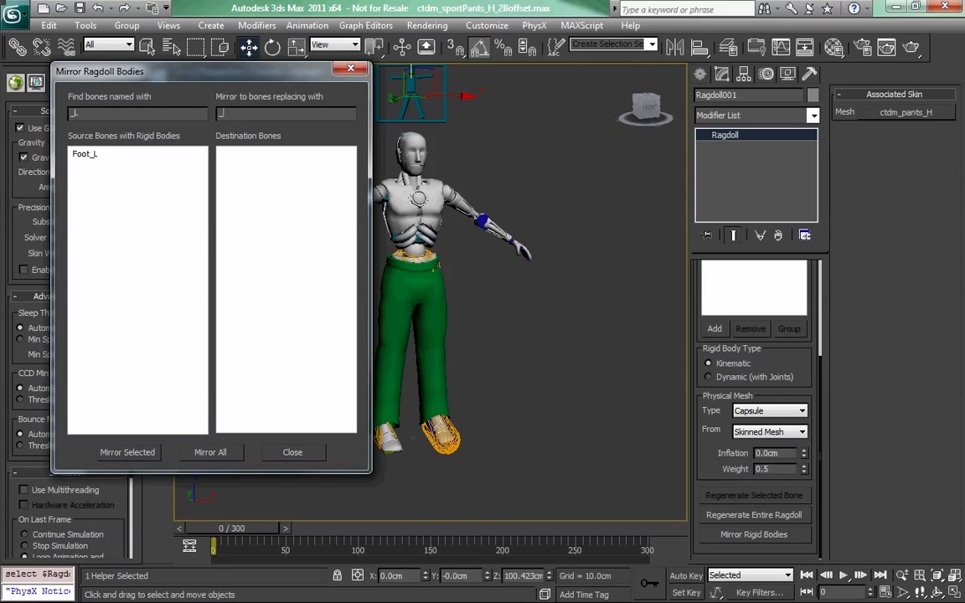
{"action": "left_click", "coordinate": [85, 153]}
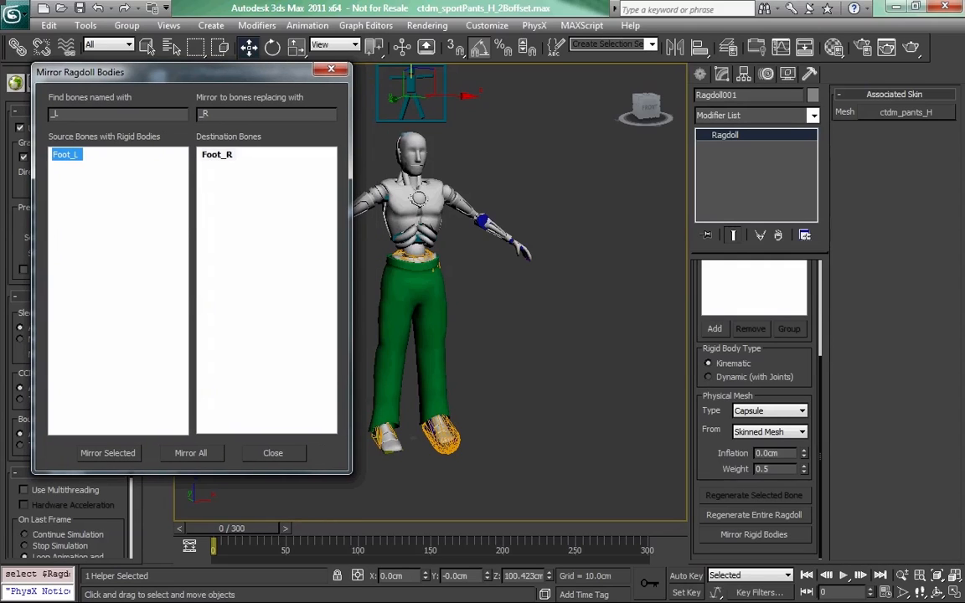
{"action": "left_click", "coordinate": [108, 452]}
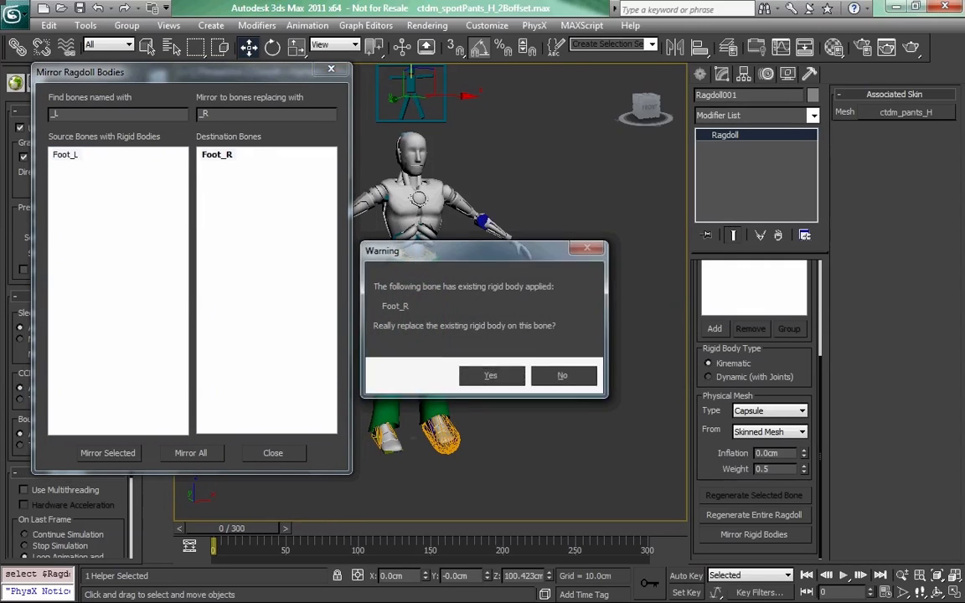
{"action": "left_click", "coordinate": [490, 375]}
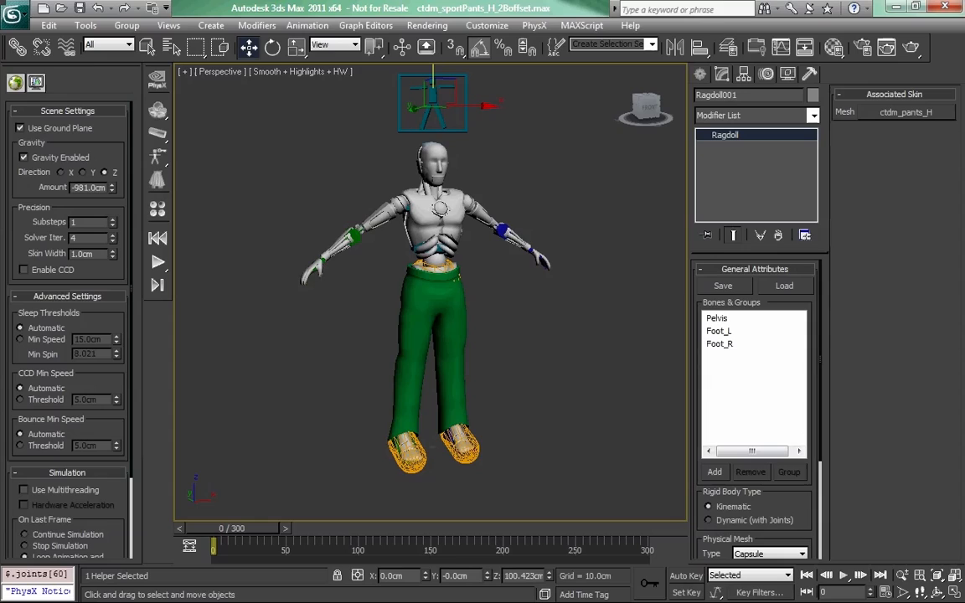
{"action": "mouse_move", "coordinate": [722, 286]}
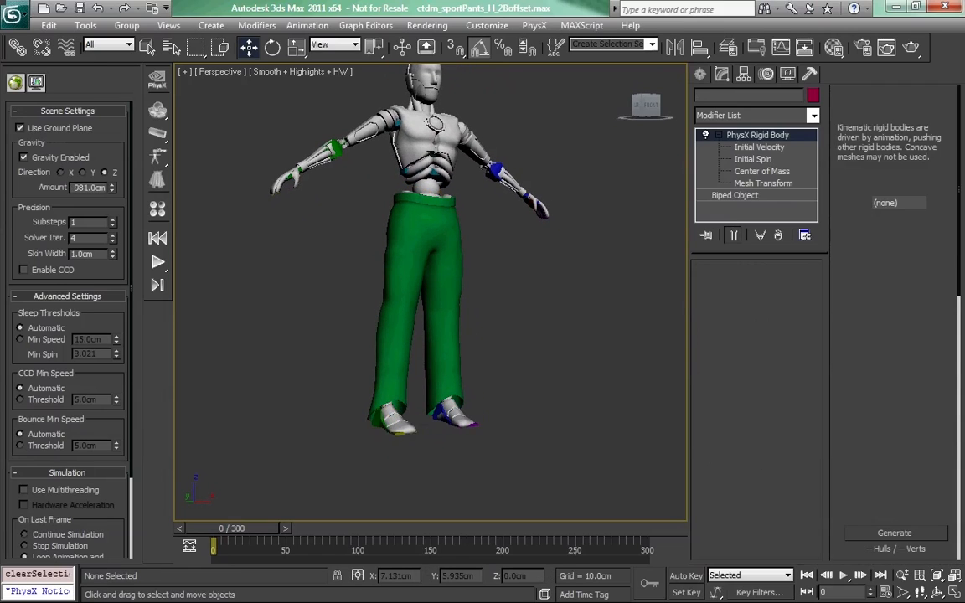
{"action": "left_click", "coordinate": [456, 419]}
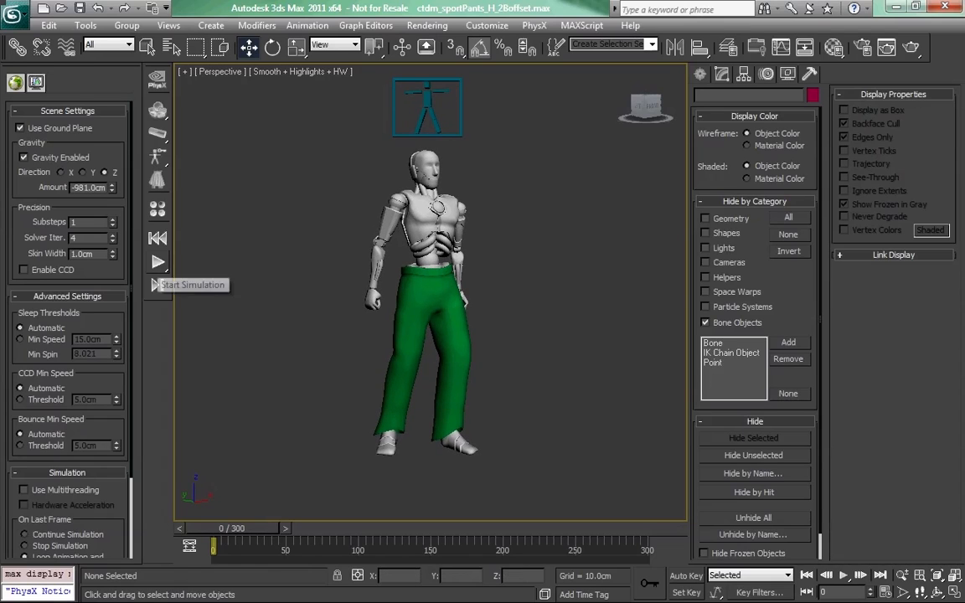
Start the PhysX simulation of the pants with bone objects hidden.
{"action": "left_click", "coordinate": [158, 262]}
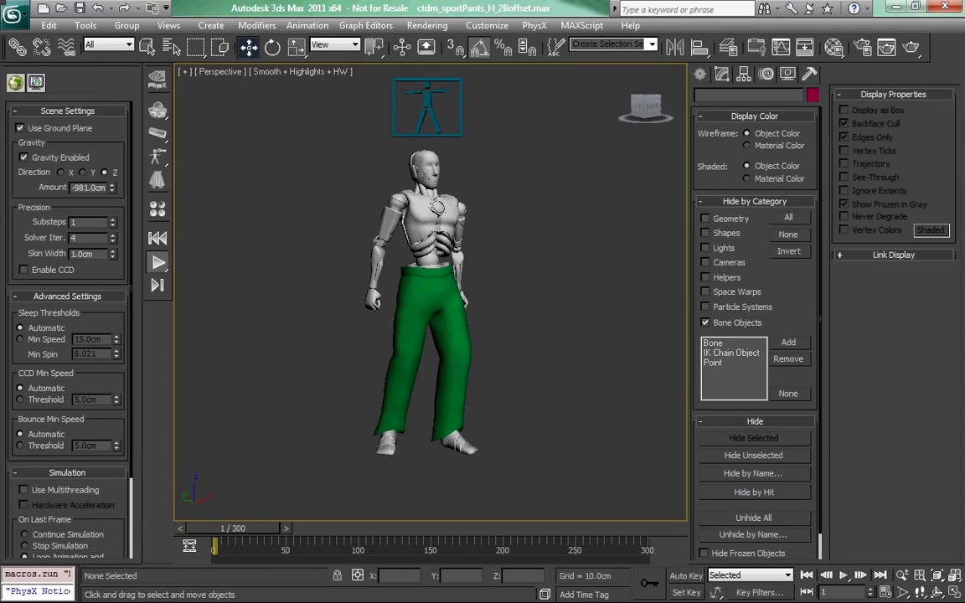